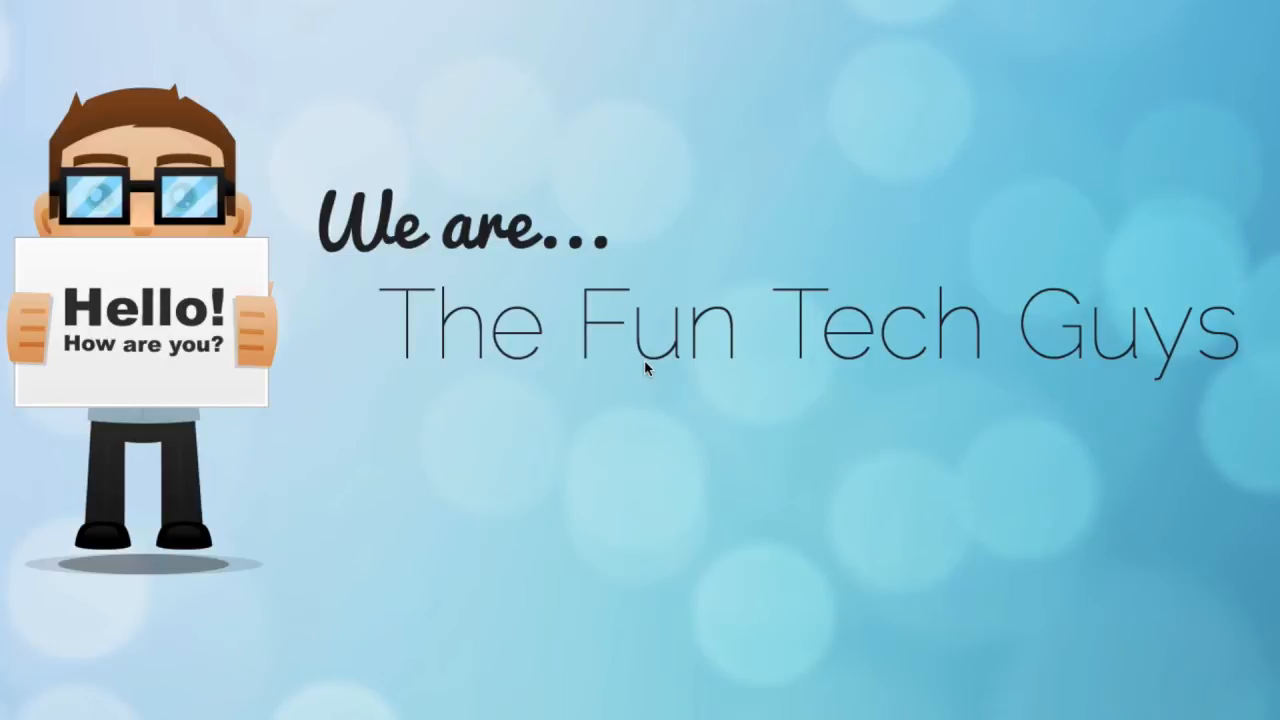
pyautogui.moveTo(651, 434)
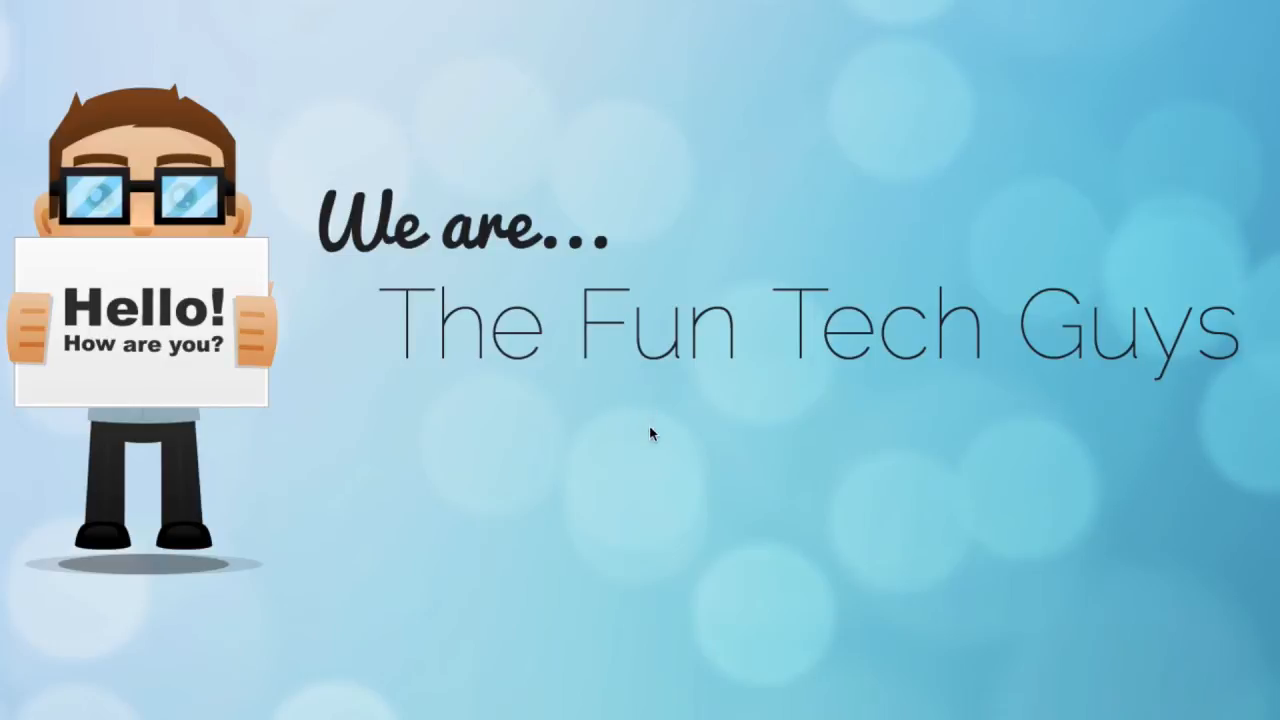
pyautogui.moveTo(538, 483)
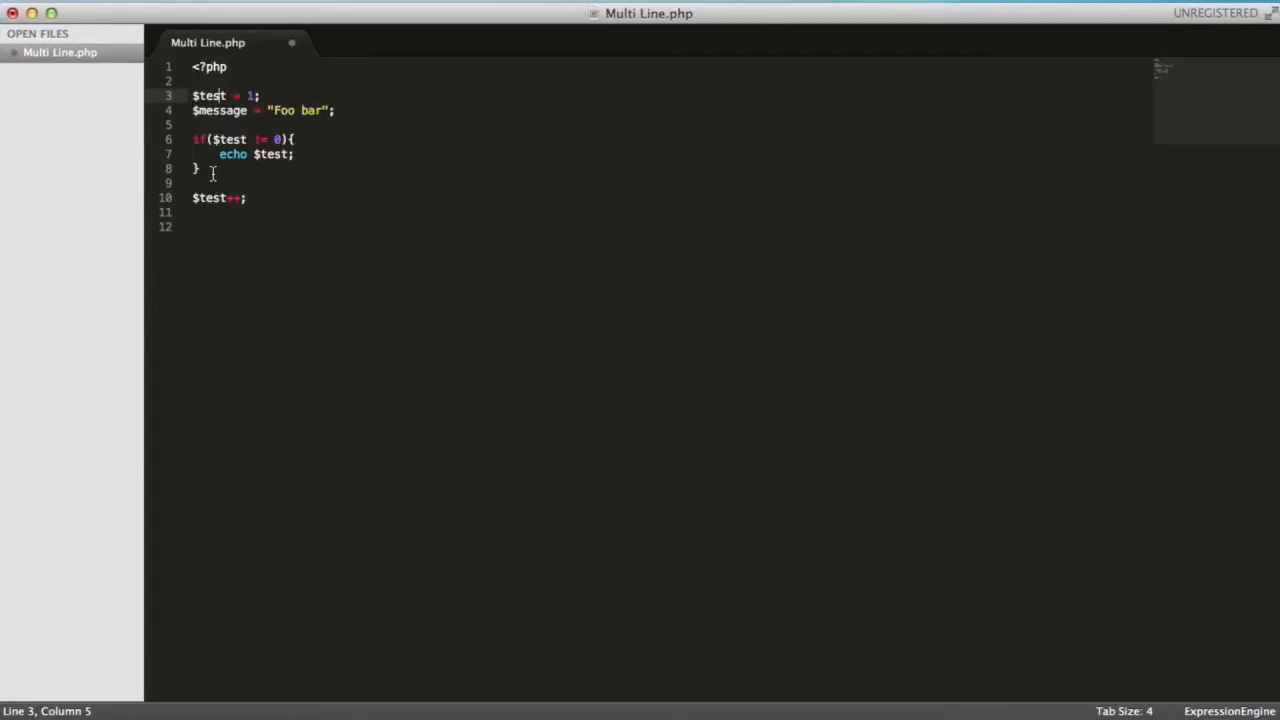
# Comment out lines 6–8 of the if block with // markers
pyautogui.moveTo(194, 139); pyautogui.dragTo(196, 168)
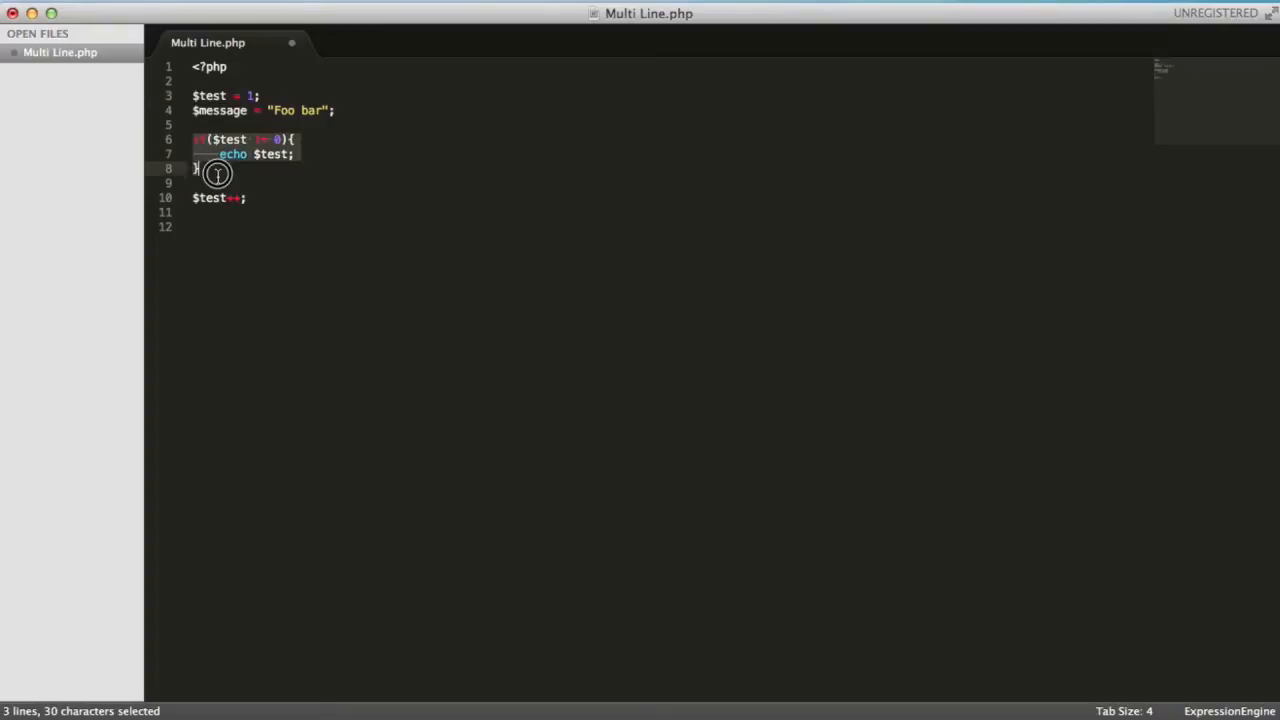
pyautogui.click(199, 139)
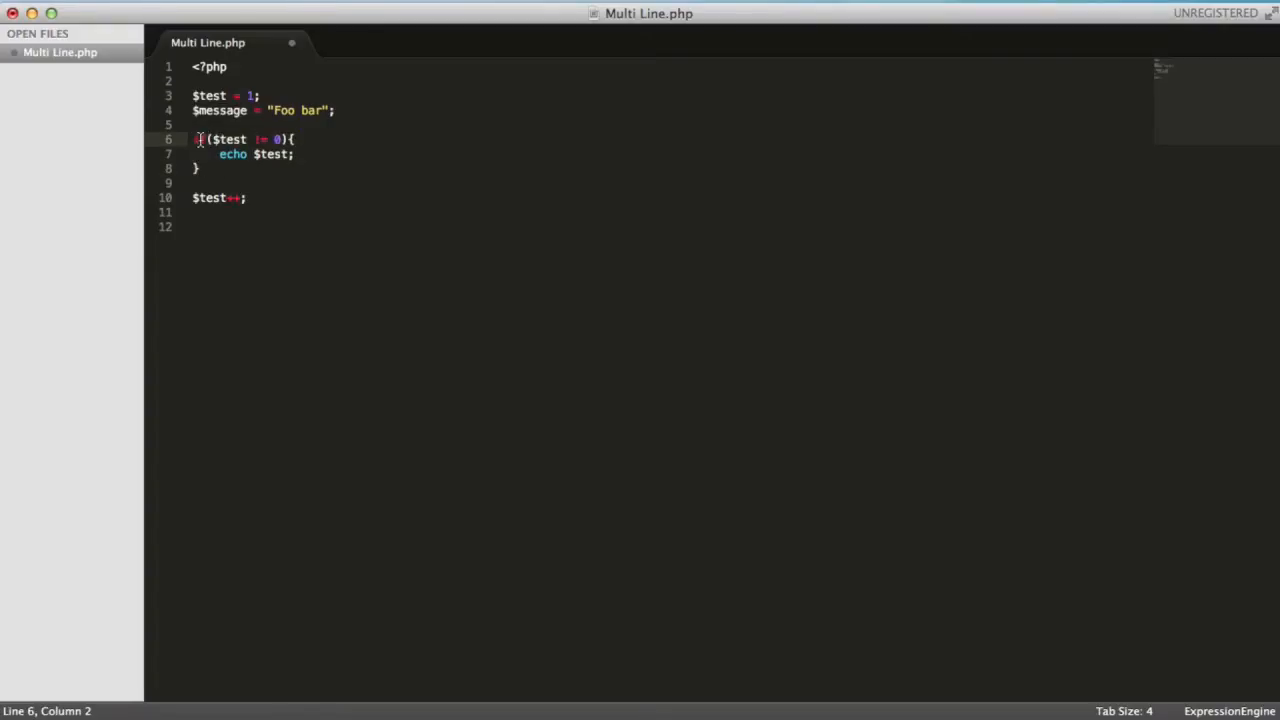
pyautogui.press('cmd+/')
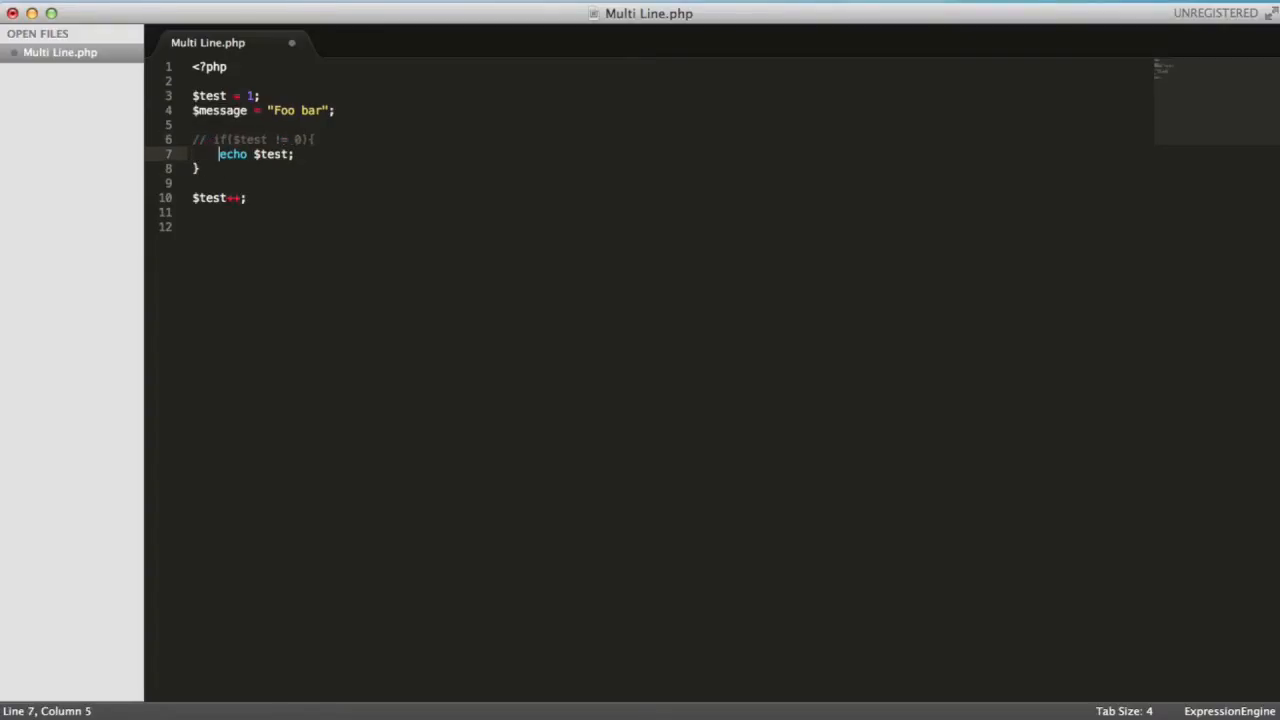
pyautogui.write('//')
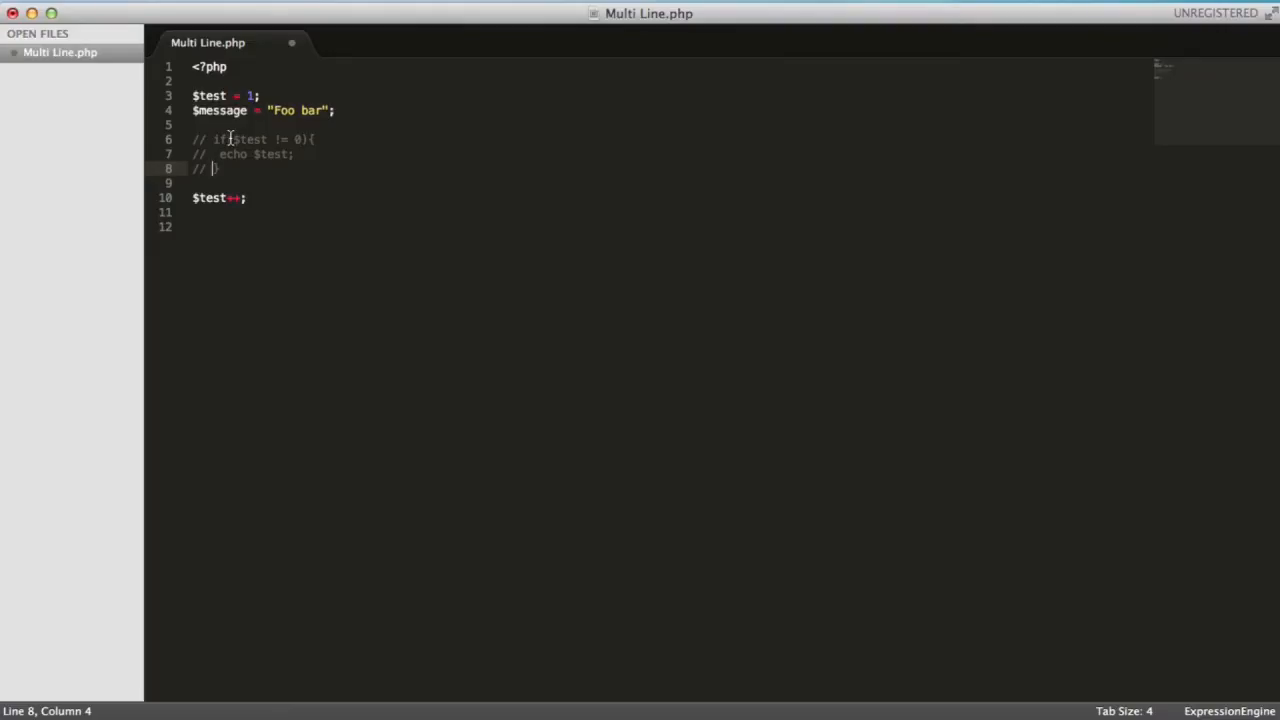
pyautogui.moveTo(190, 155)
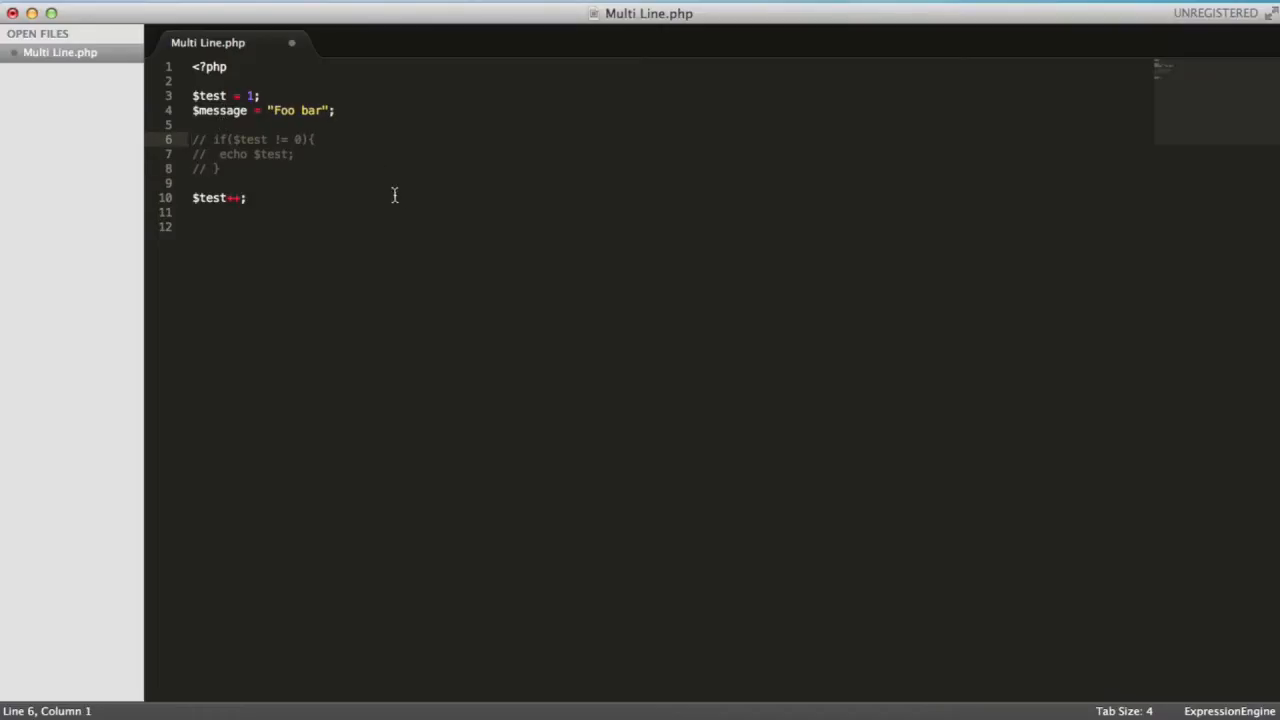
pyautogui.moveTo(200, 138)
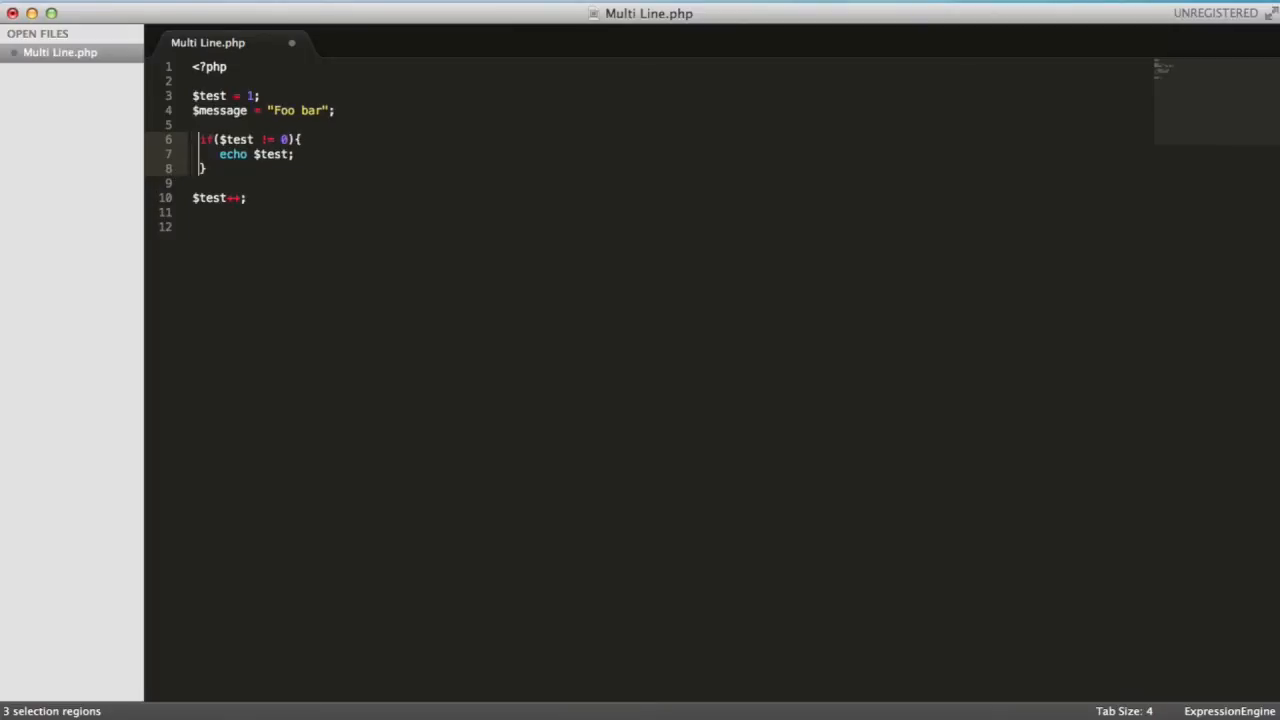
pyautogui.press('cmd+/')
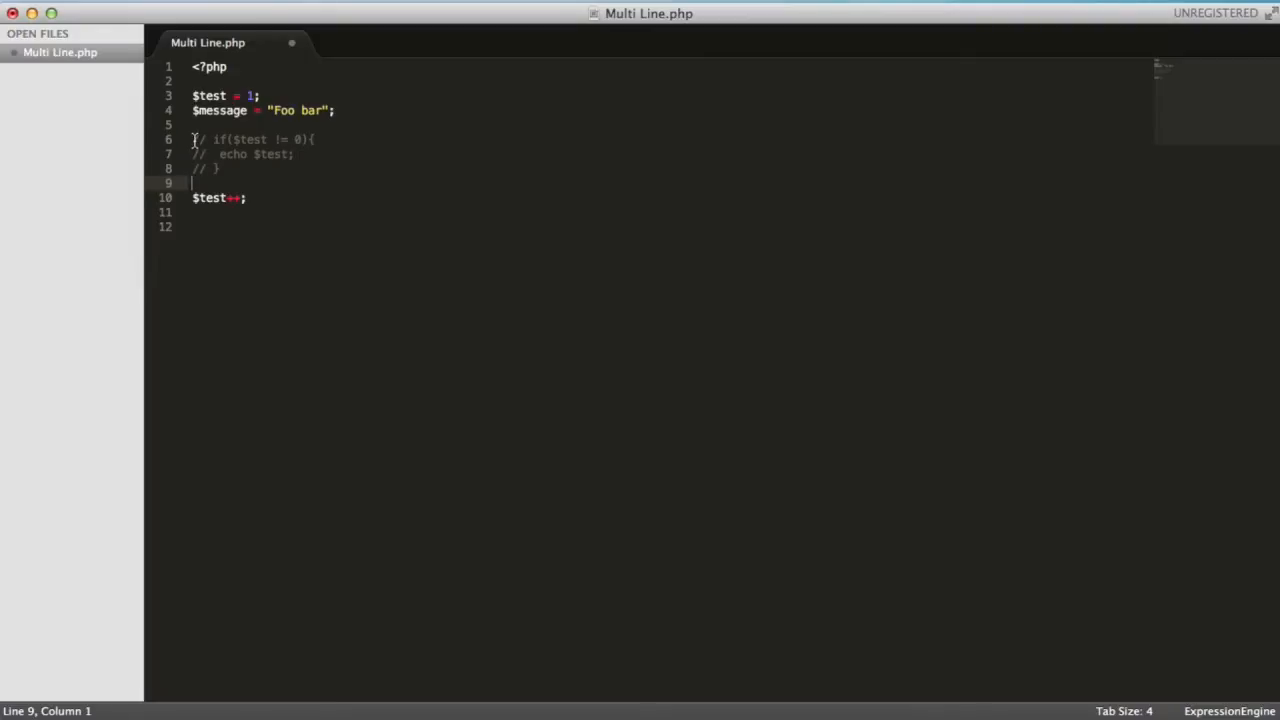
# Remove the // markers from lines 6–8 using column cursors and Cmd+/
pyautogui.moveTo(195, 139); pyautogui.dragTo(230, 183)
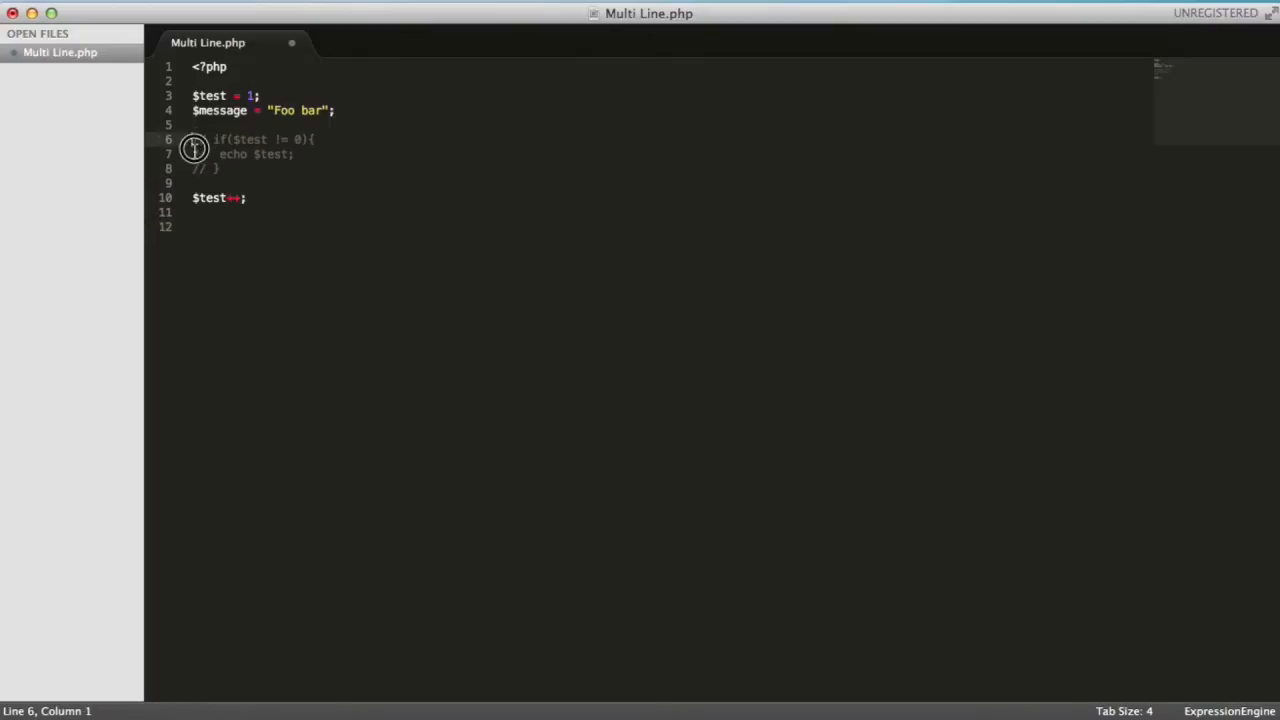
pyautogui.press('cmd+/')
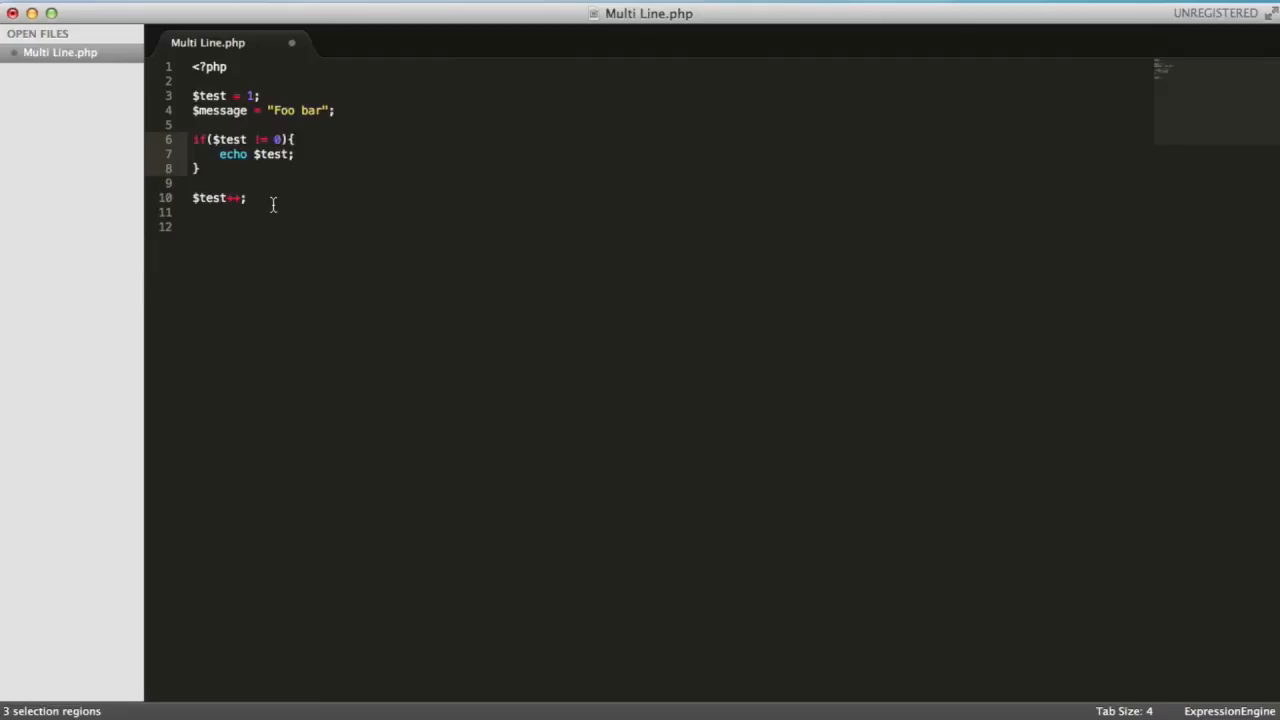
pyautogui.moveTo(253, 188)
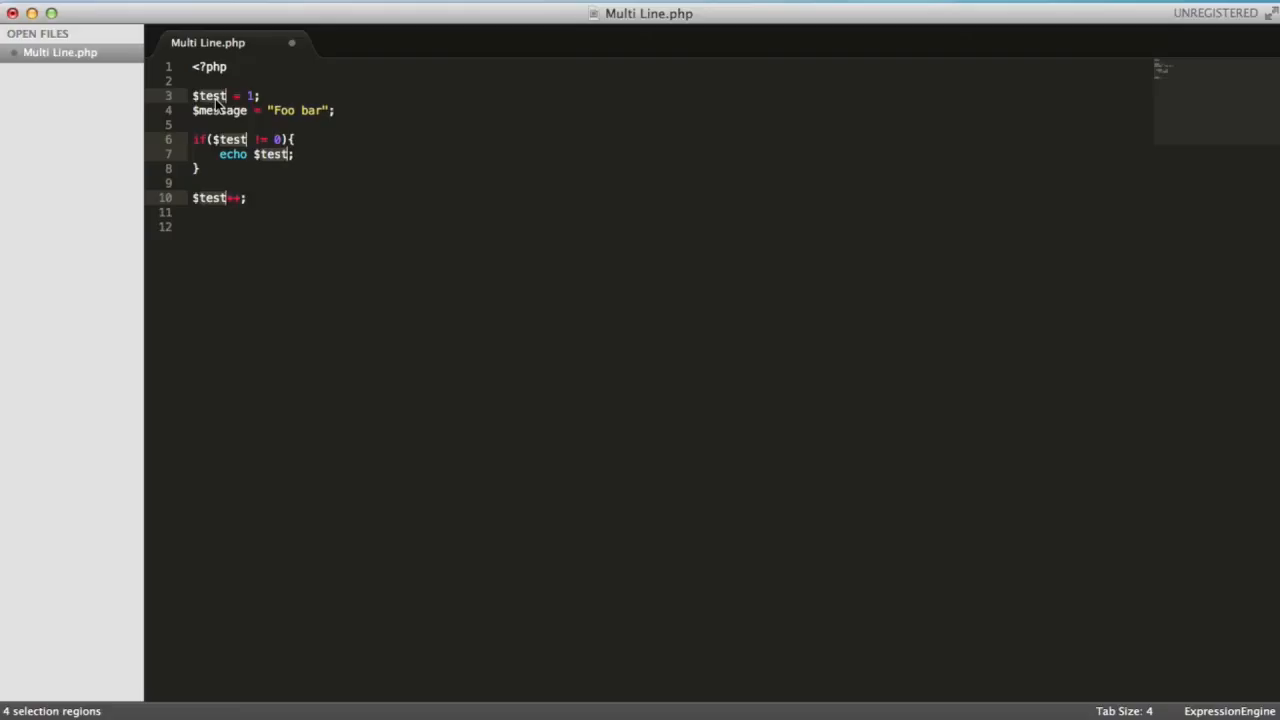
pyautogui.moveTo(218, 105)
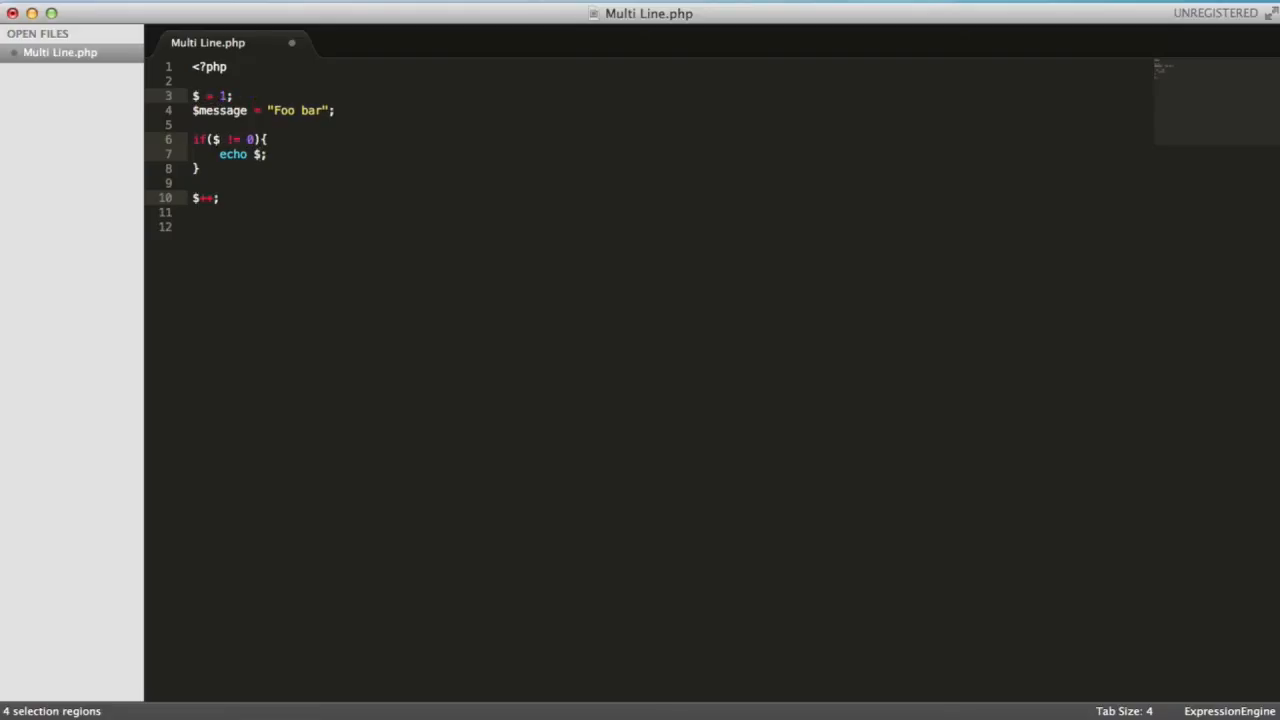
pyautogui.write('something')
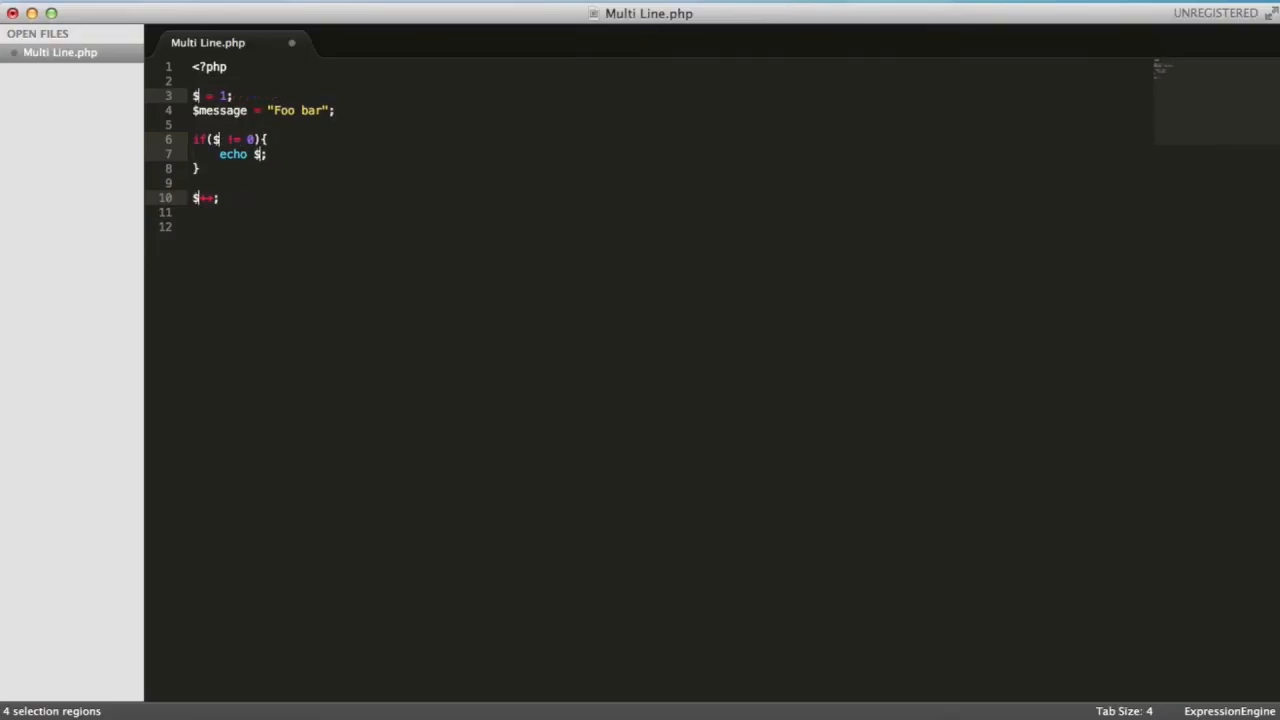
pyautogui.write('test')
pyautogui.write('message')
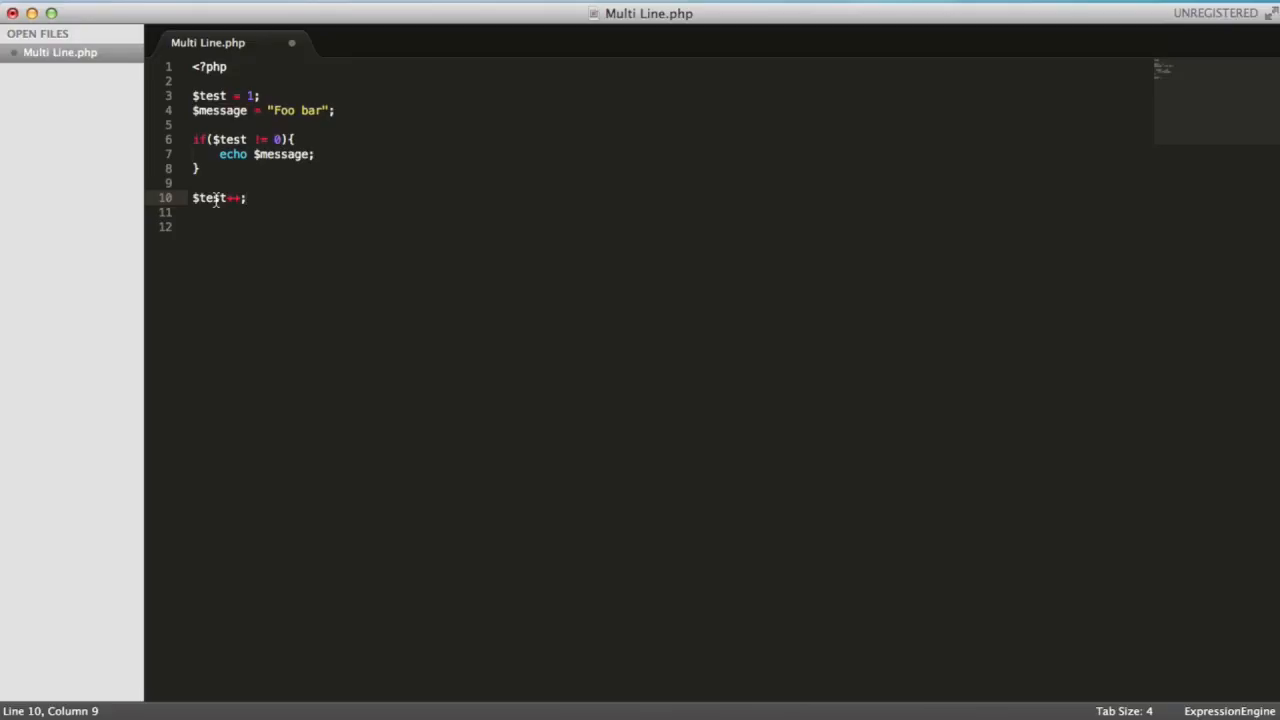
# Replace the $test occurrences on lines 3, 6 and 10 with 'something'
pyautogui.click(210, 198)
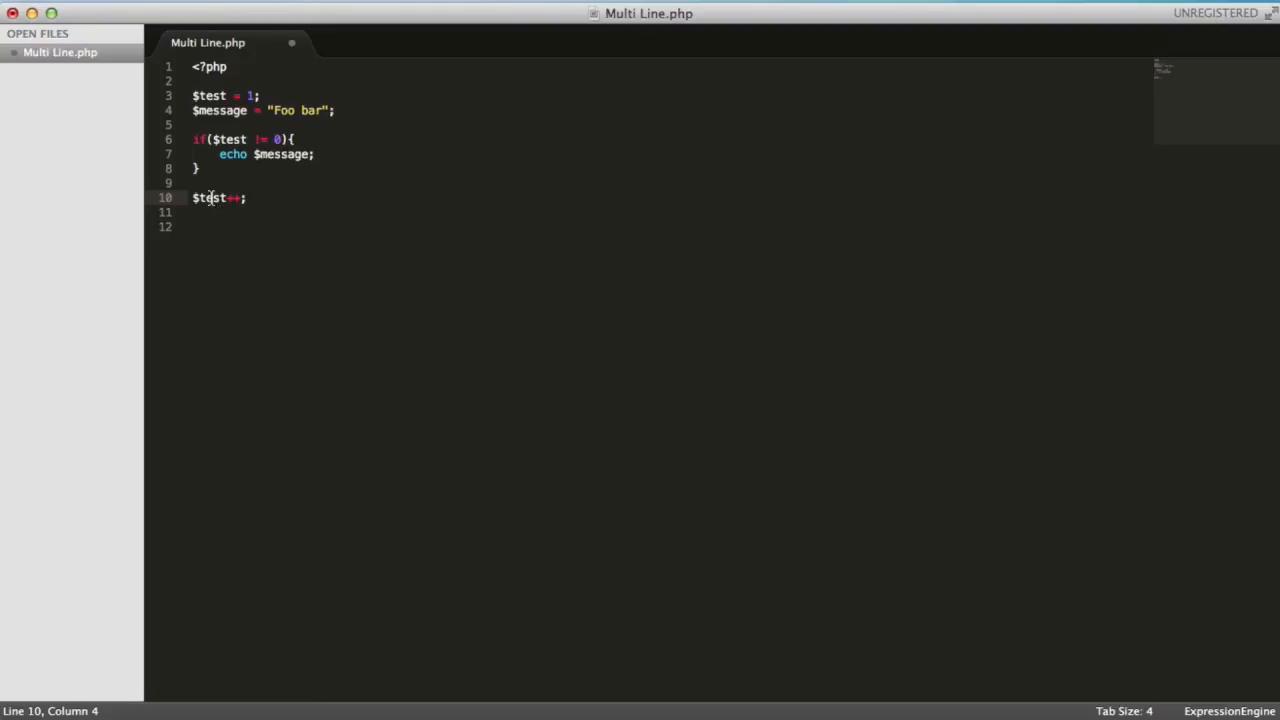
pyautogui.moveTo(213, 199)
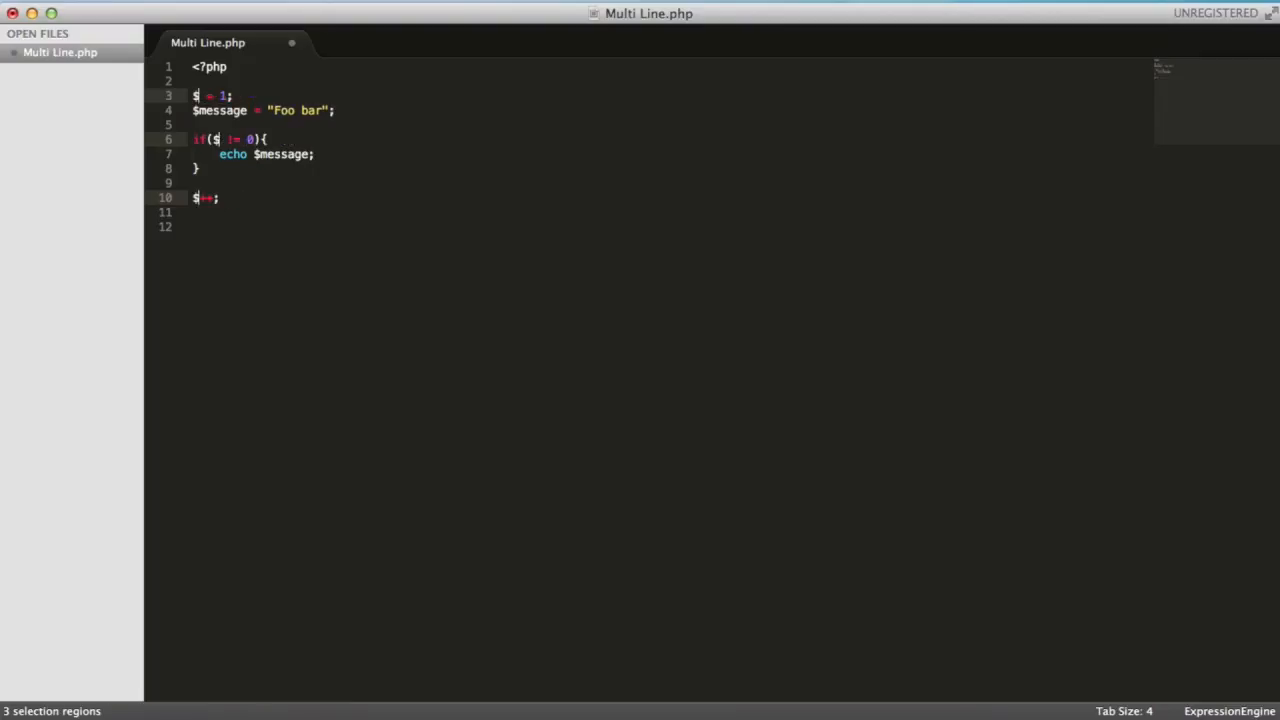
pyautogui.write('something')
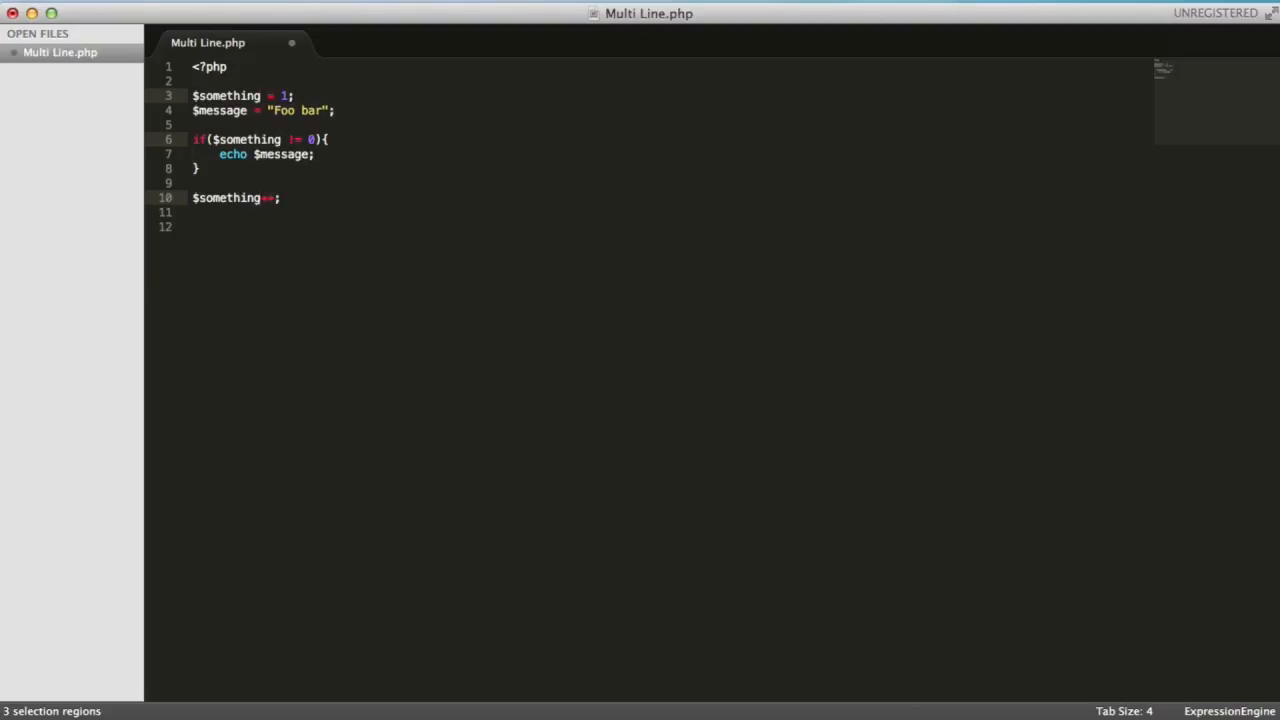
pyautogui.moveTo(235, 110)
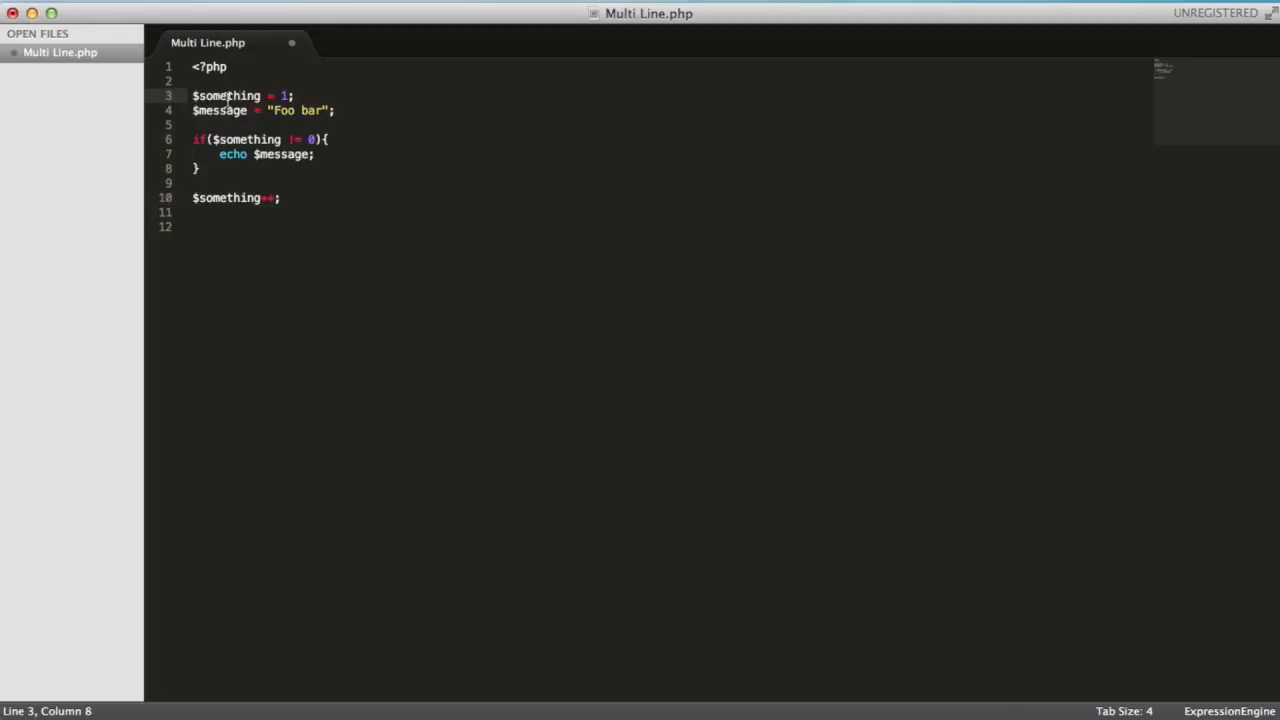
pyautogui.moveTo(190, 103)
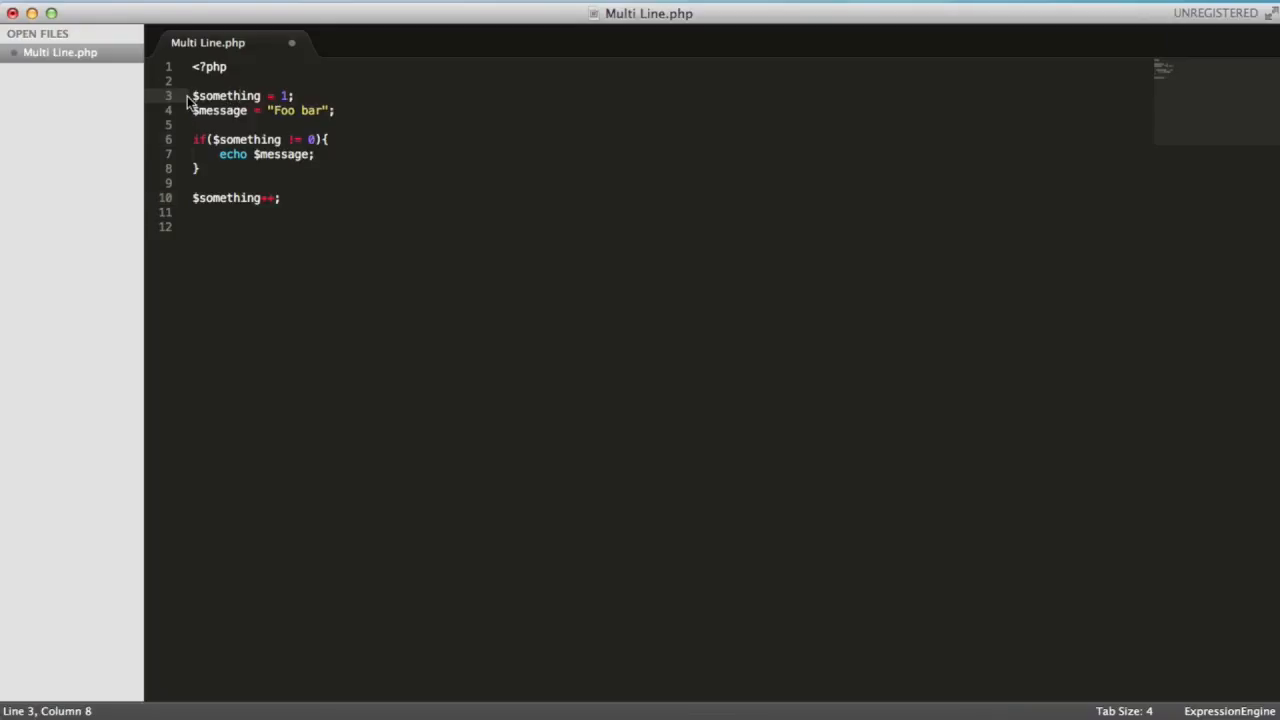